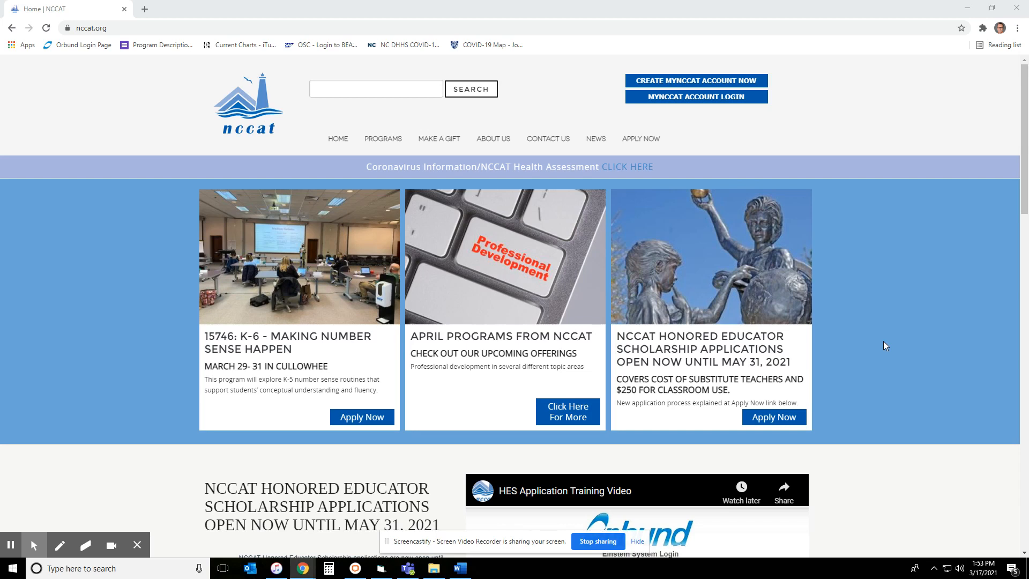
Open NCCAT Online from the Programs menu and review its registration details and eligibility FAQ
left_click(383, 138)
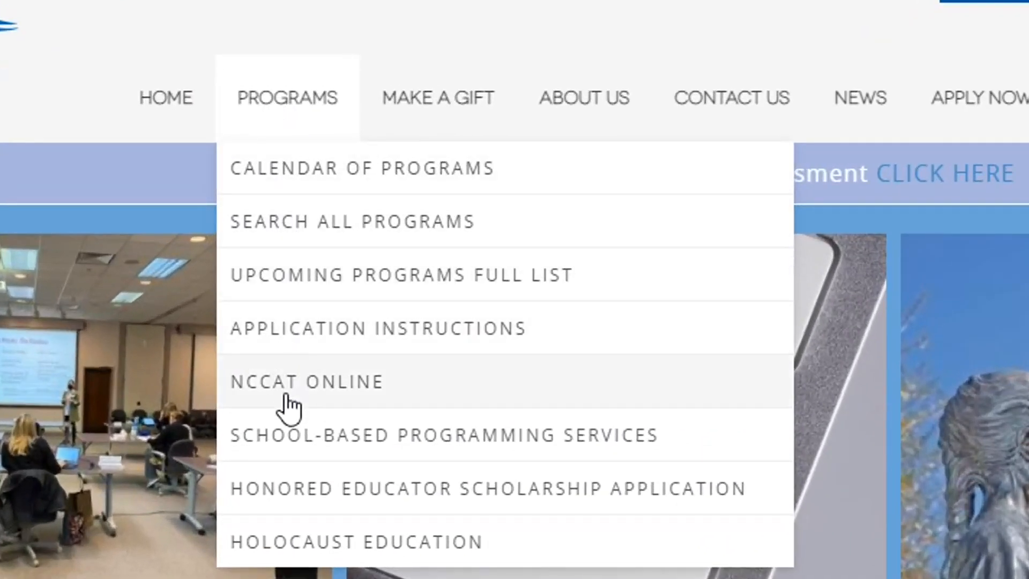
left_click(306, 381)
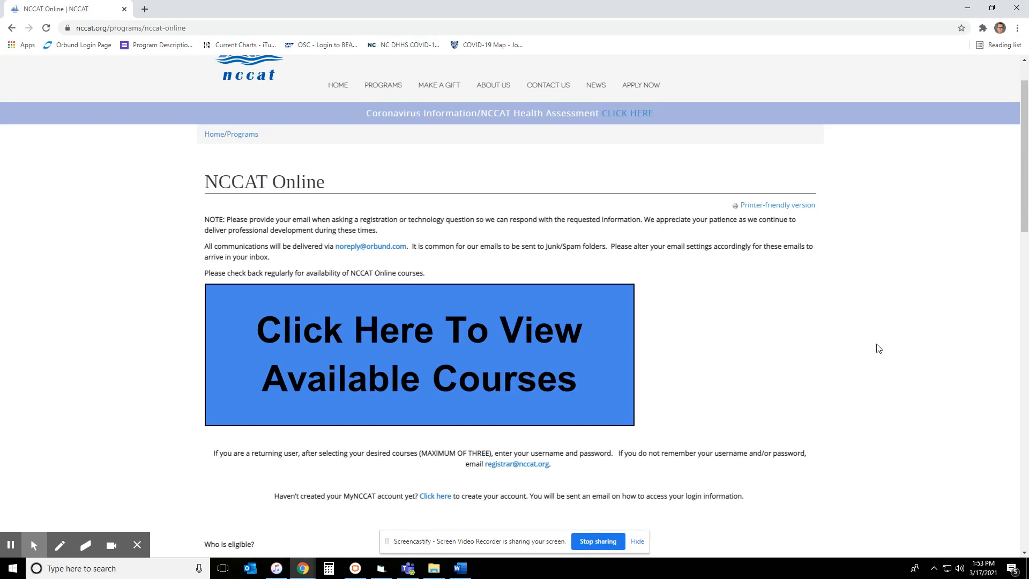
scroll("down", 3)
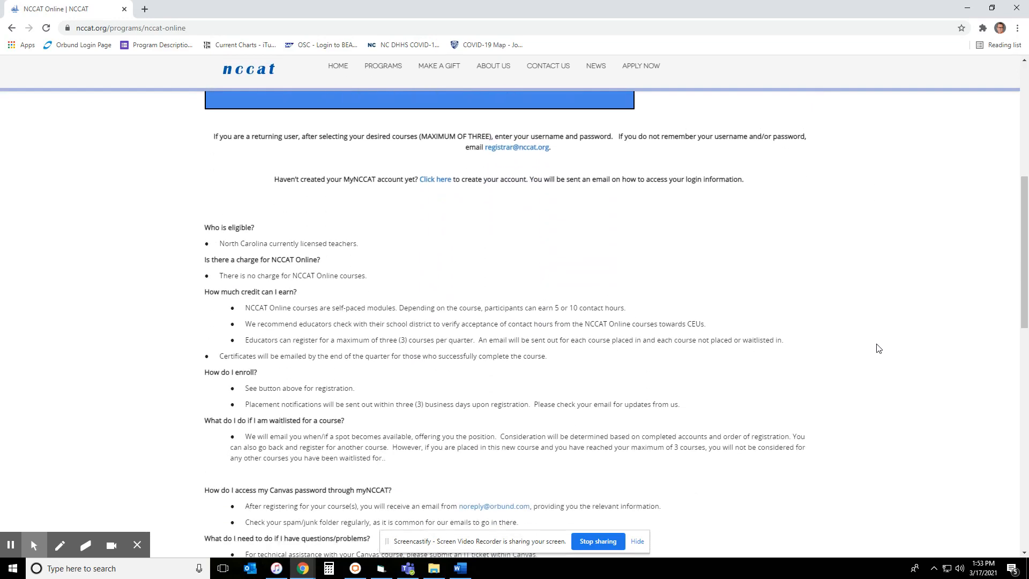
scroll("down", 3)
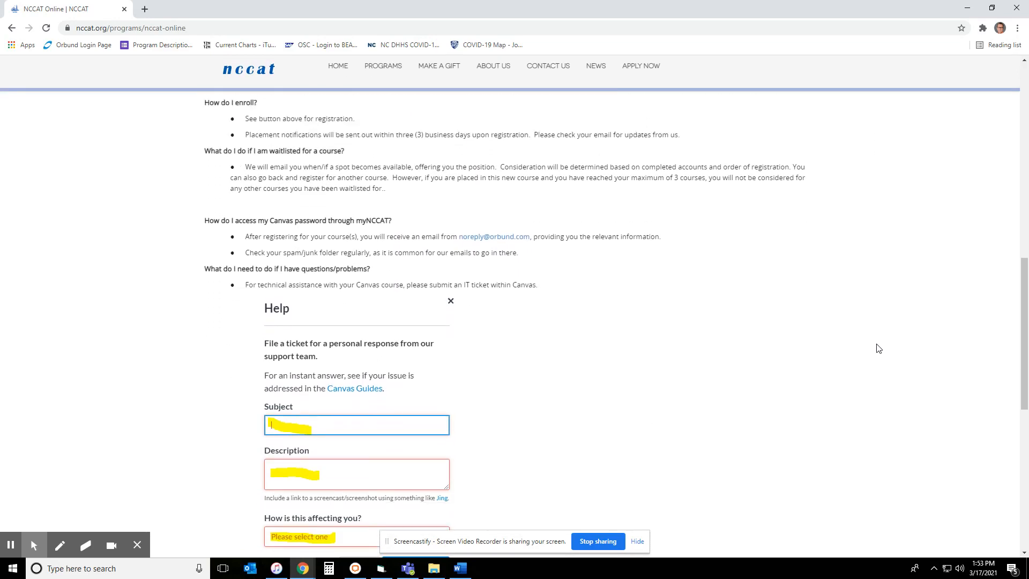
left_click(450, 301)
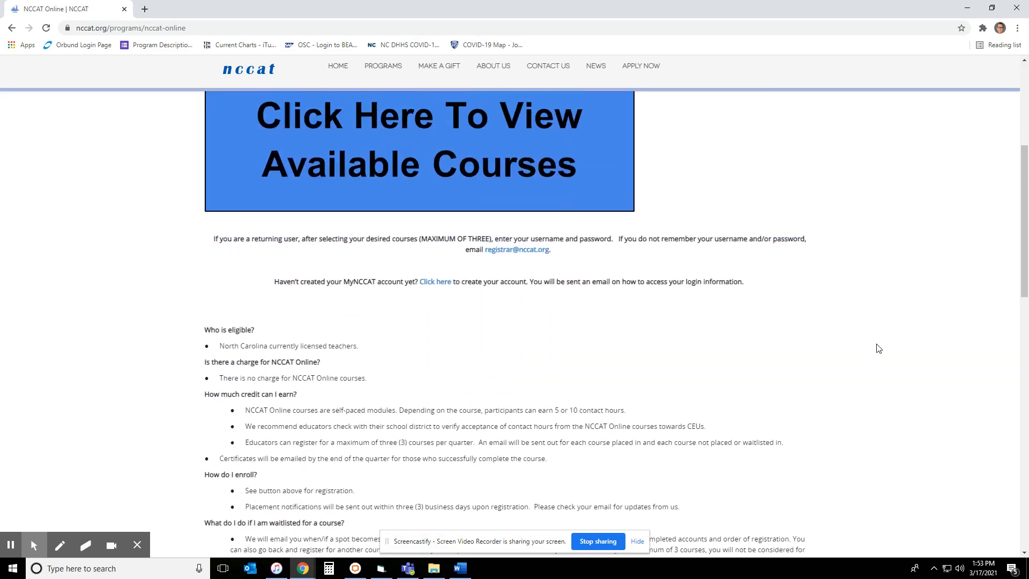
scroll("up", 3)
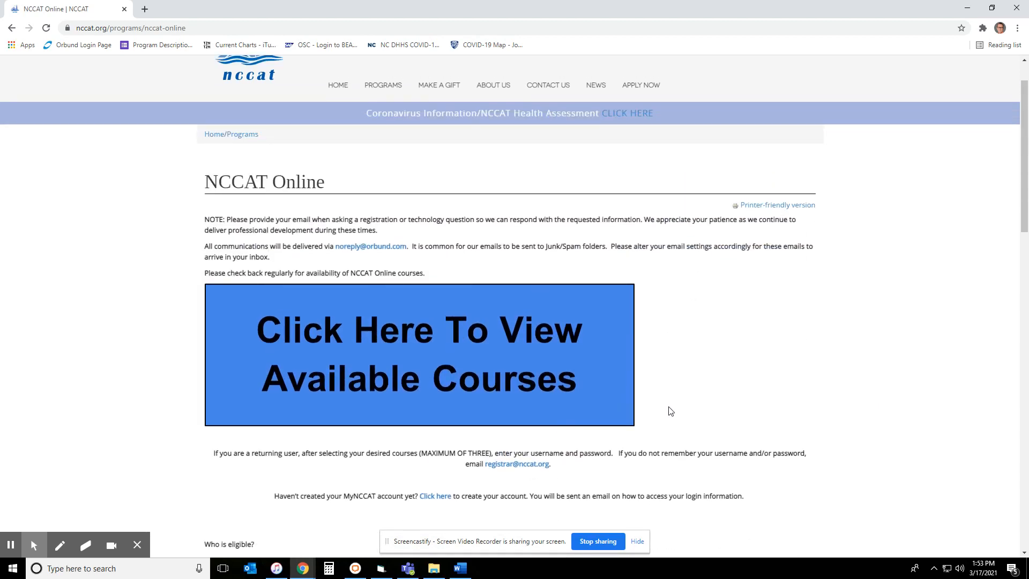
View the available courses on the Online campus and scroll the session list
left_click(518, 389)
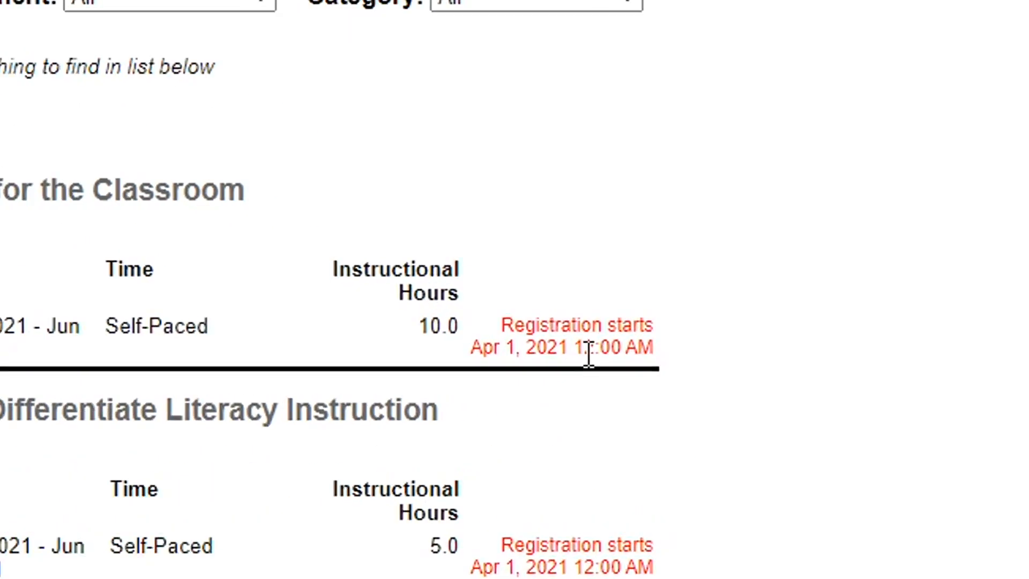
scroll("down", 3)
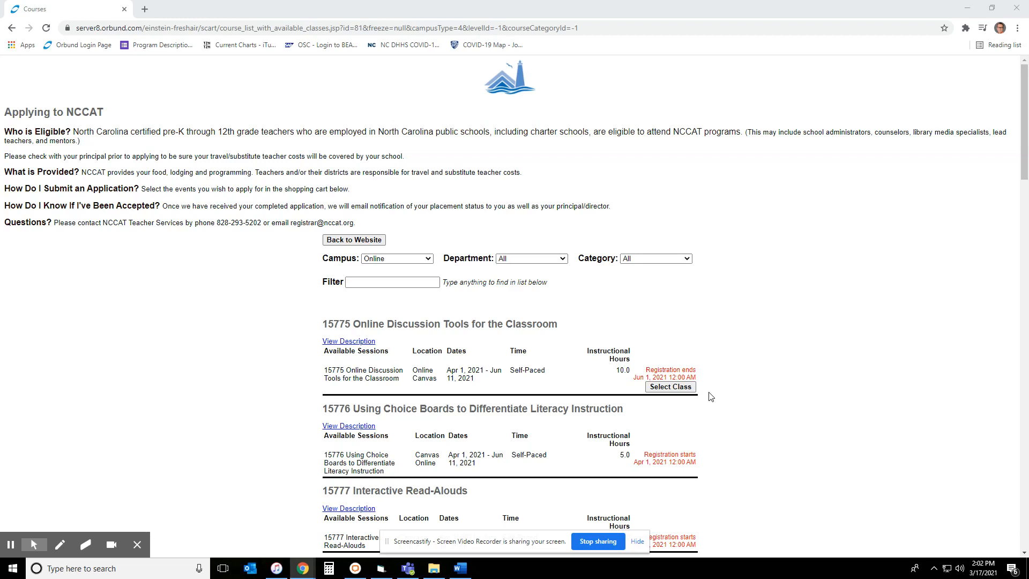
Select course 15775 Online Discussion Tools for the Classroom and continue to Student Registration
left_click(670, 387)
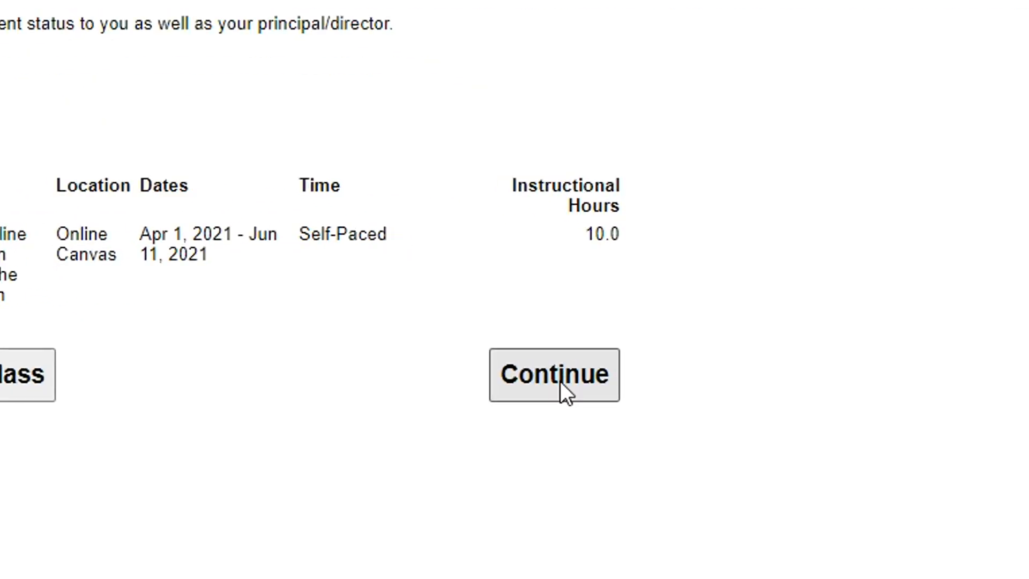
left_click(554, 374)
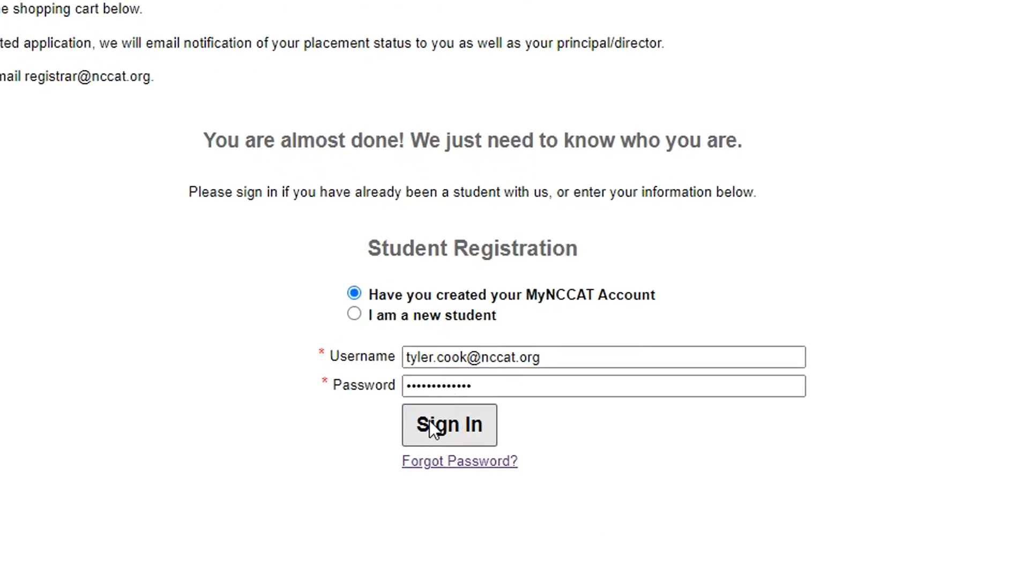
Sign in to the existing MyNCCAT account and submit the contact information
left_click(450, 424)
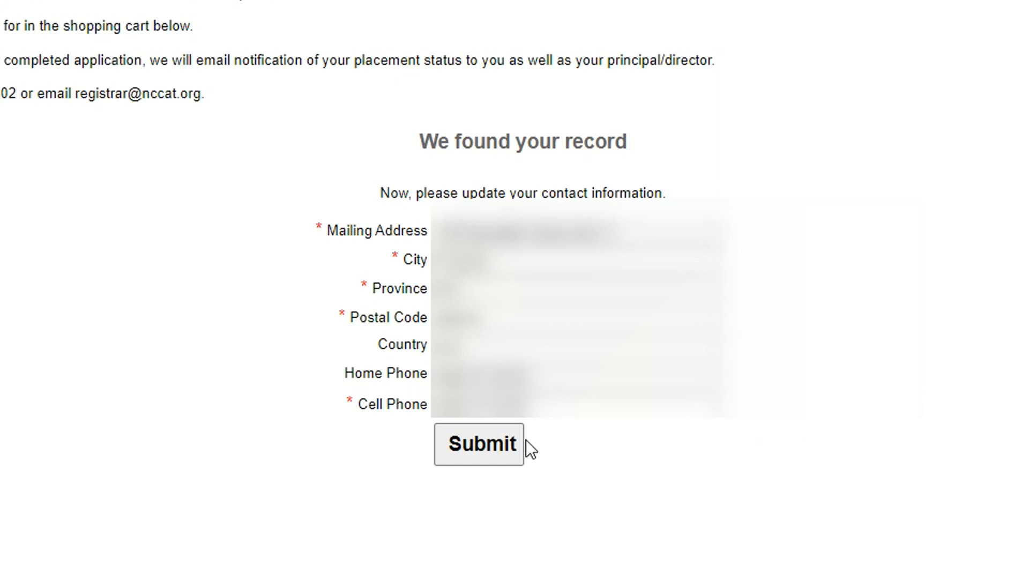
left_click(479, 443)
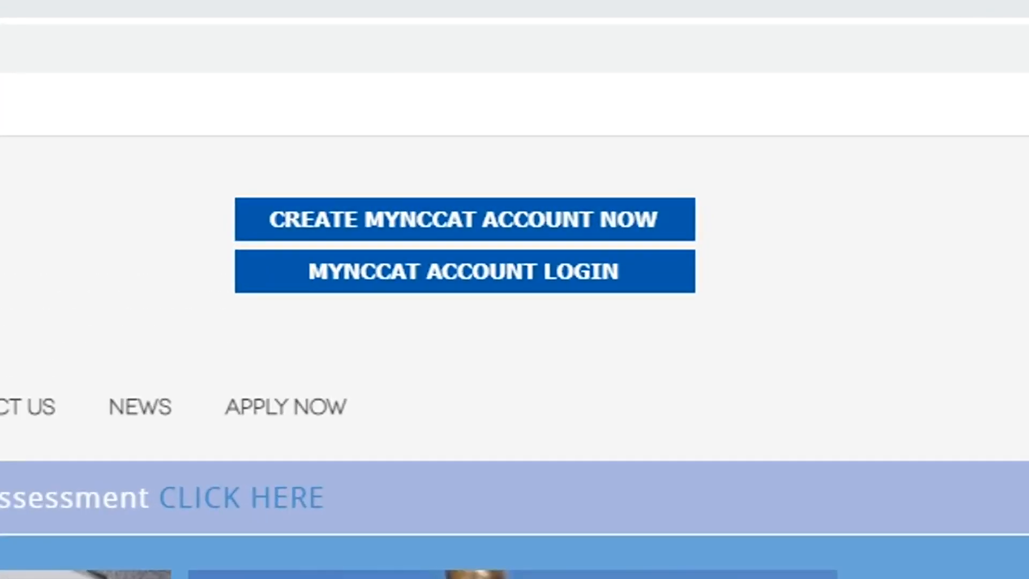
mouse_move(506, 299)
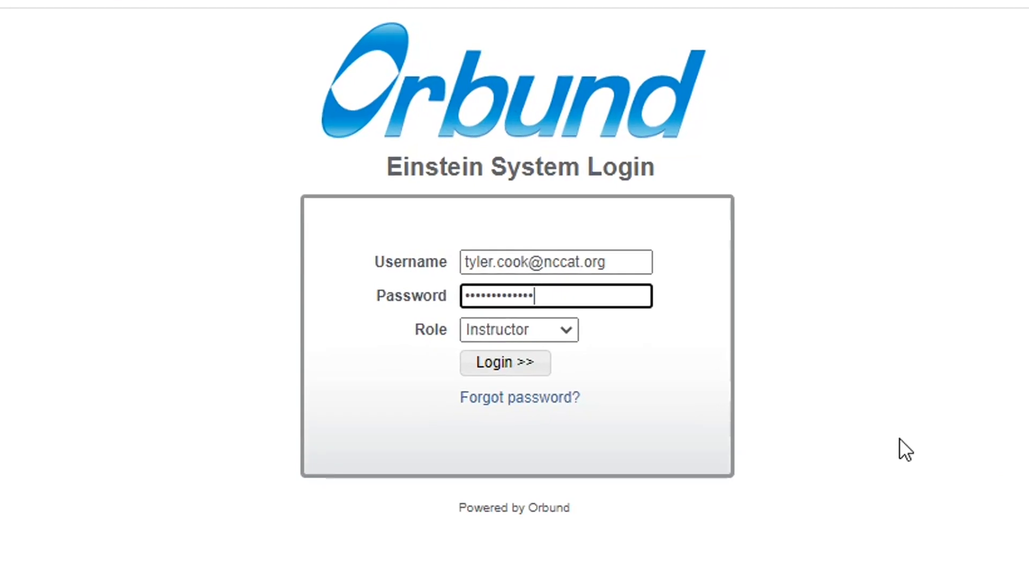
Log in to MyNCCAT with the role changed from Instructor to Student
left_click(517, 328)
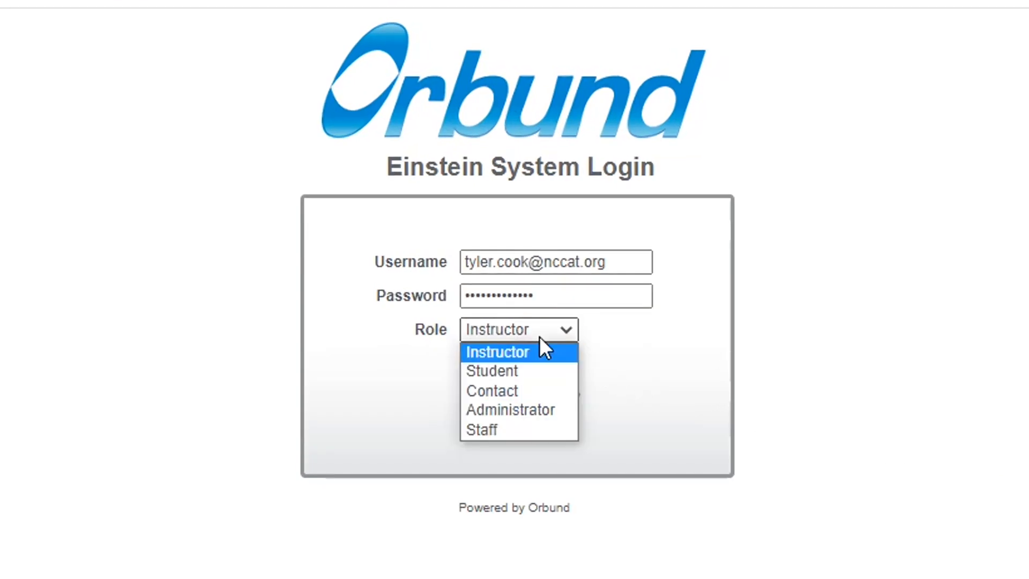
left_click(496, 351)
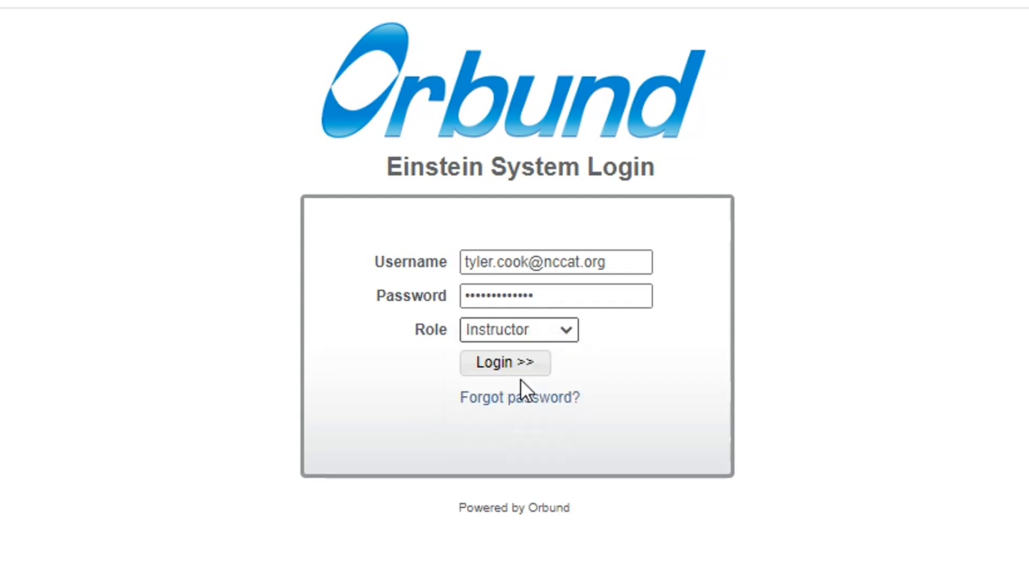
left_click(517, 329)
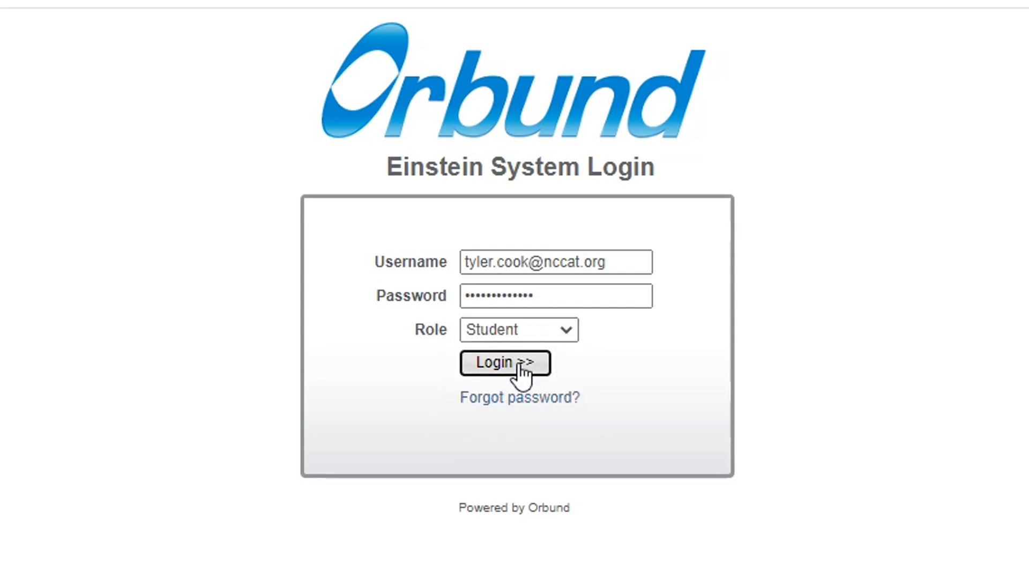
left_click(504, 362)
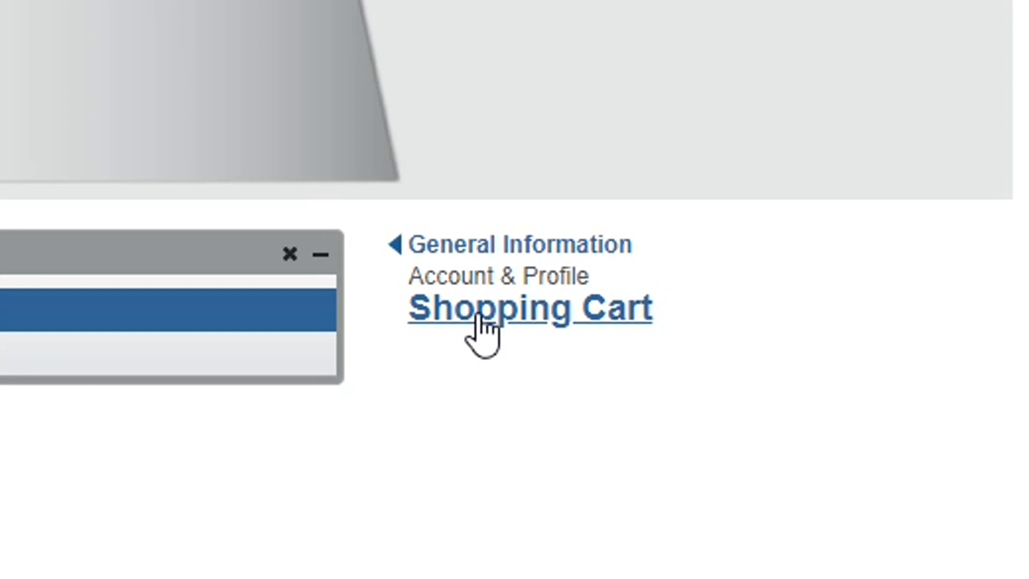
Open the Shopping Cart and set its Campus filter to Online
left_click(527, 307)
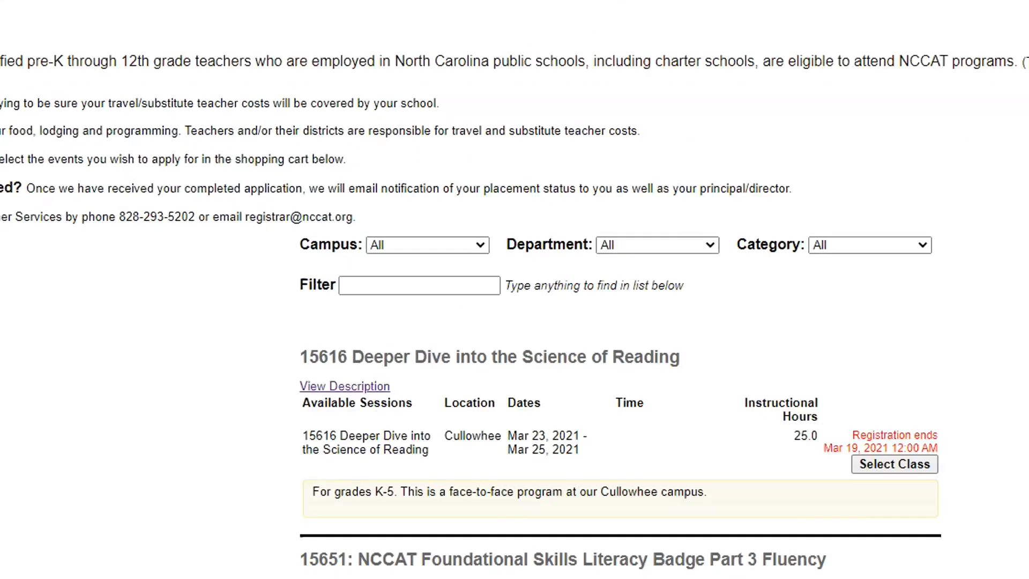
left_click(427, 245)
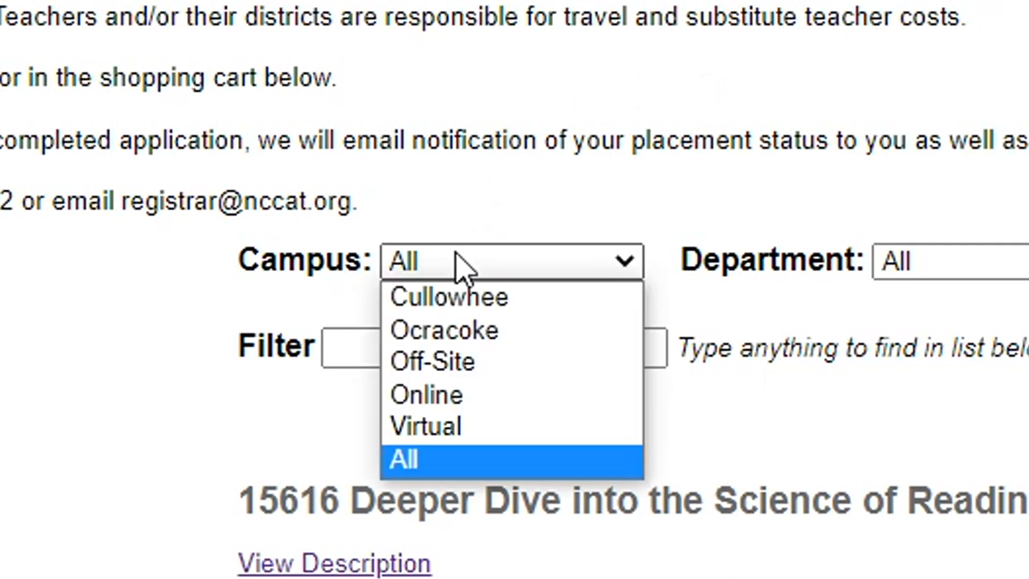
left_click(425, 394)
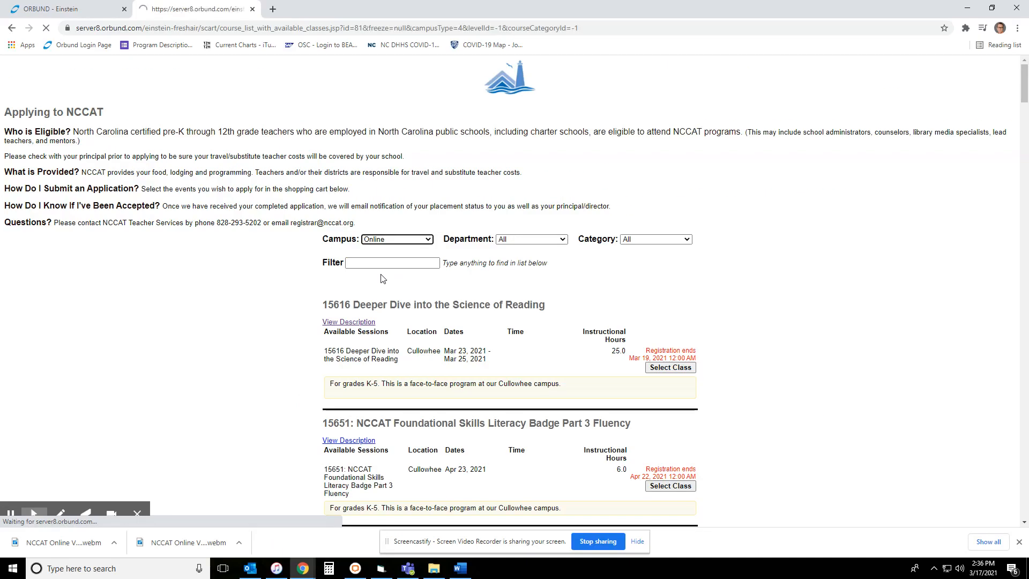